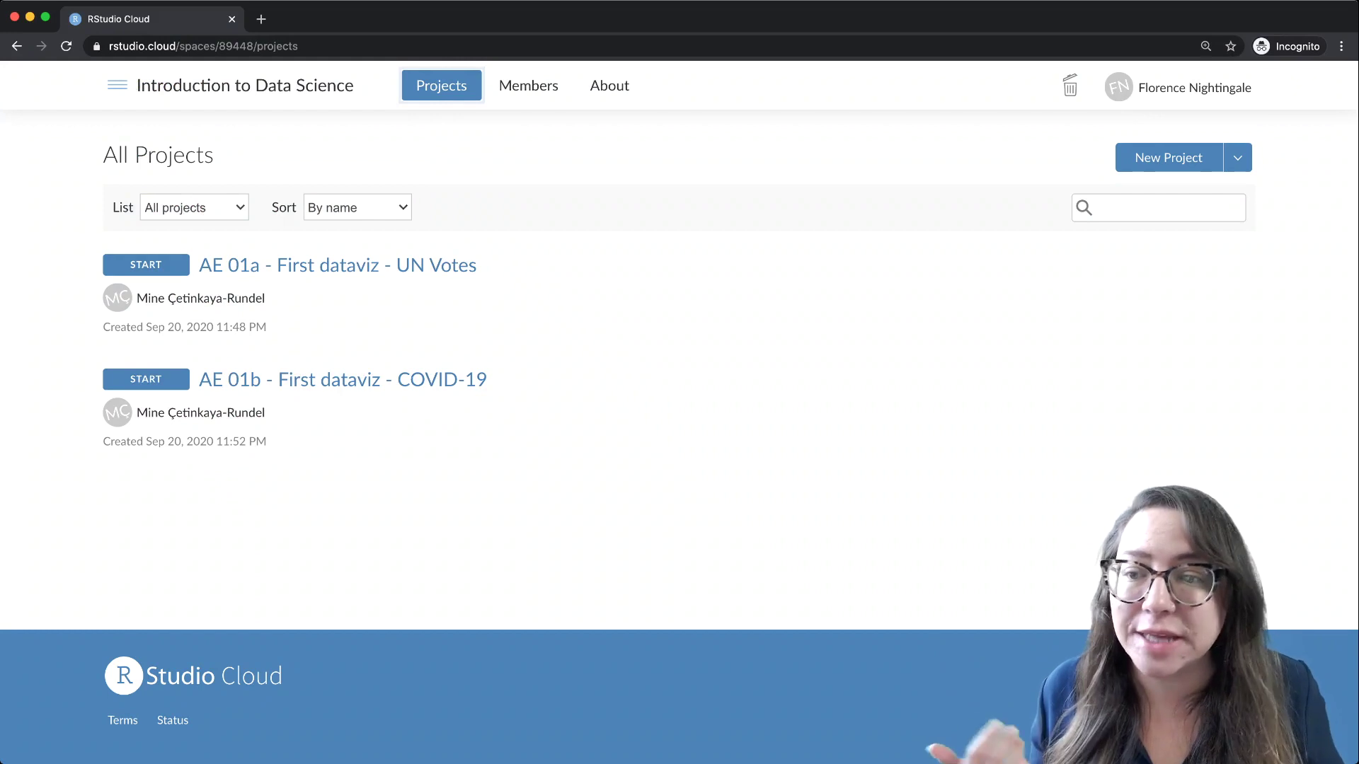
{"action": "mouse_move", "coordinate": [337, 265]}
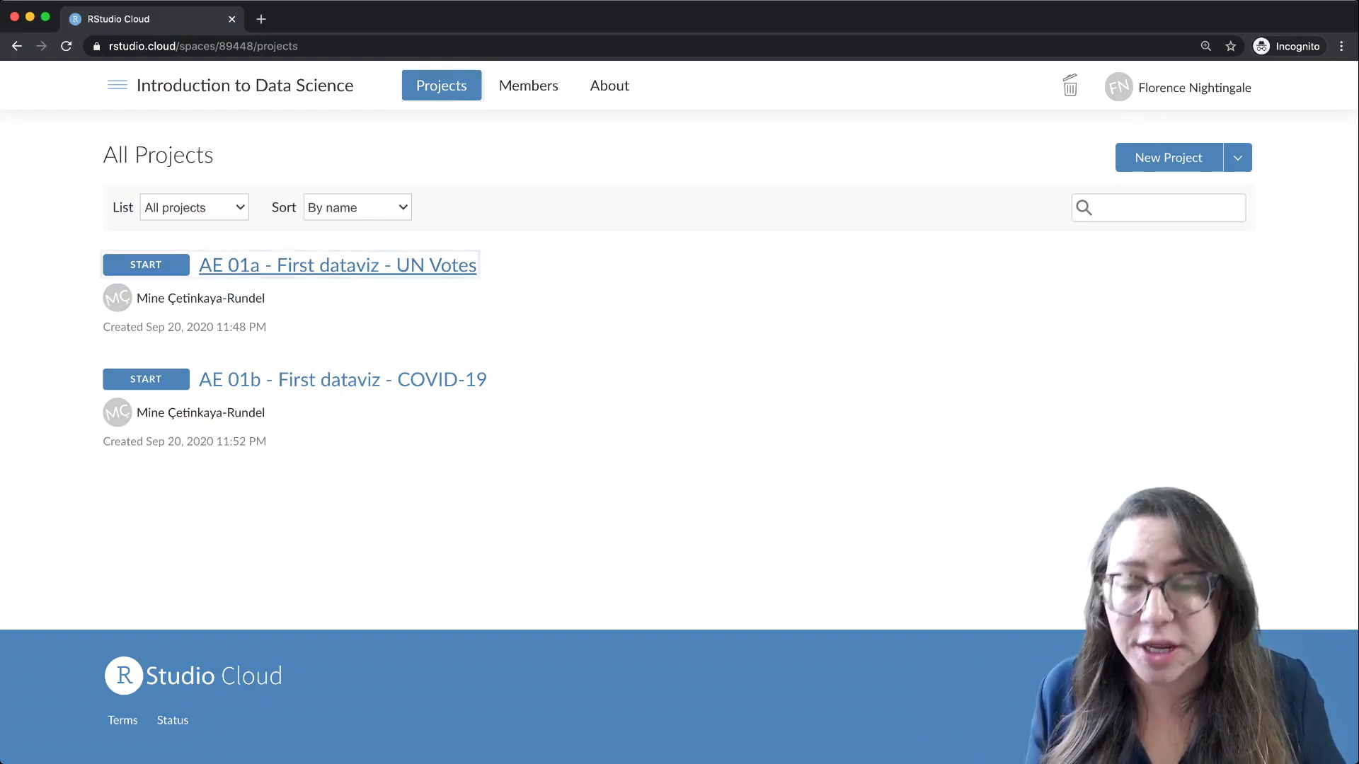
- Launch the 'AE 01a - First dataviz - UN Votes' project from All Projects
{"action": "left_click", "coordinate": [146, 264]}
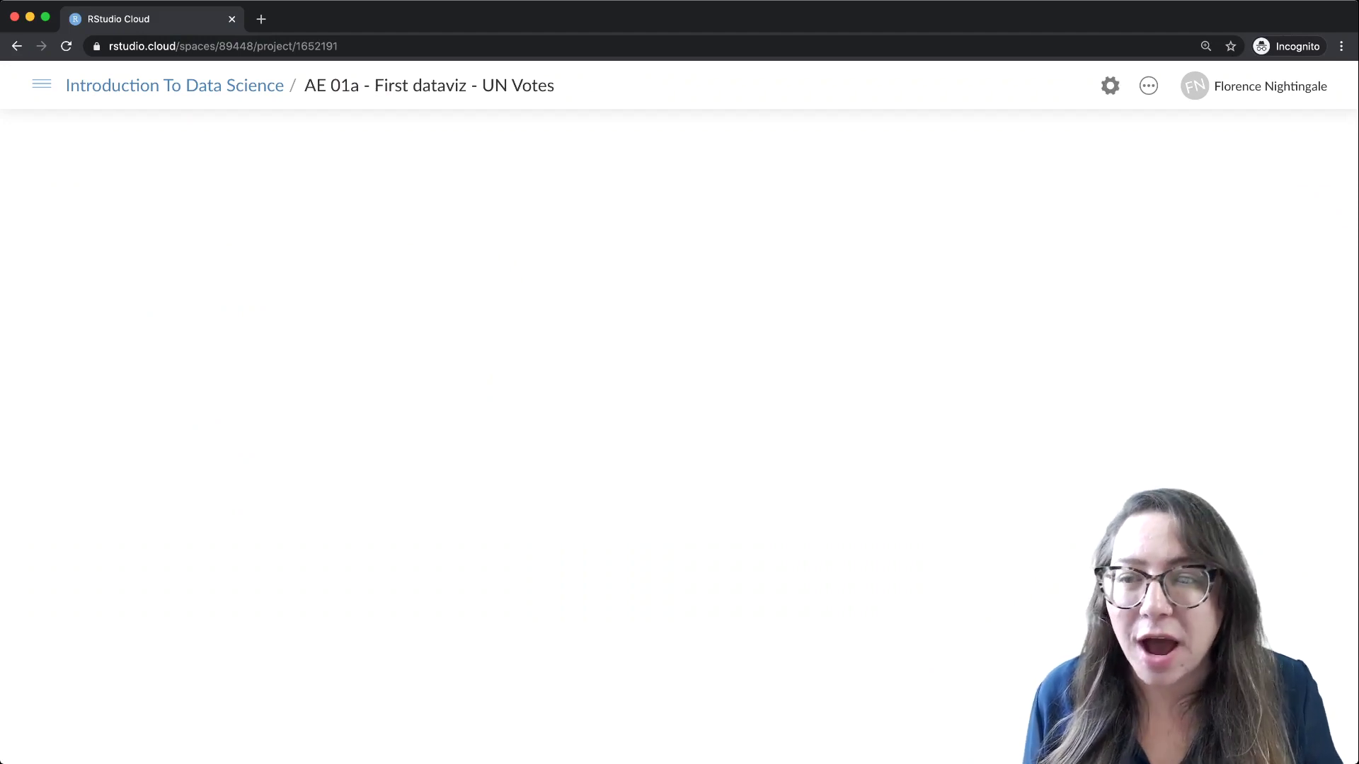
- Open unvotes.Rmd in the Source pane once the UN Votes workspace loads
{"action": "left_click", "coordinate": [41, 85]}
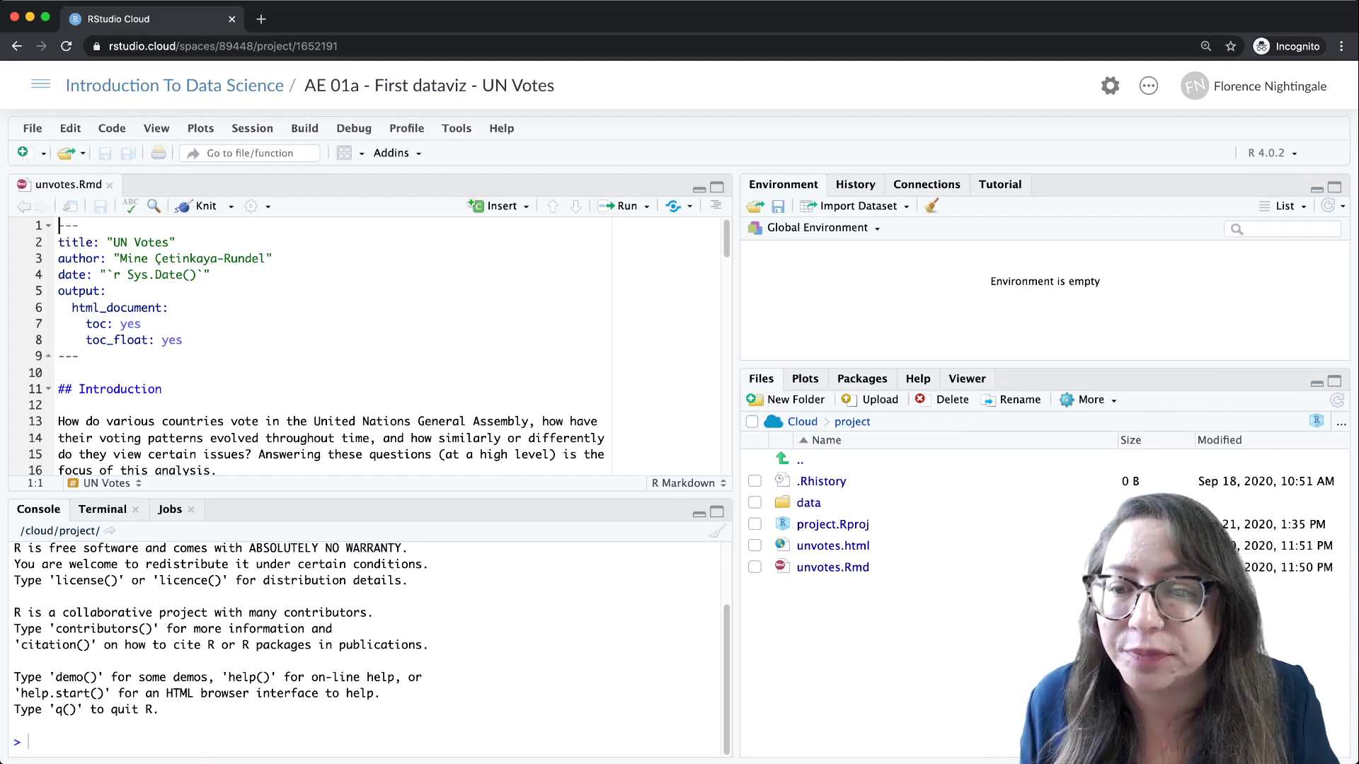
- Knit unvotes.Rmd into an HTML report showing the UN voting plots
{"action": "left_click", "coordinate": [252, 206]}
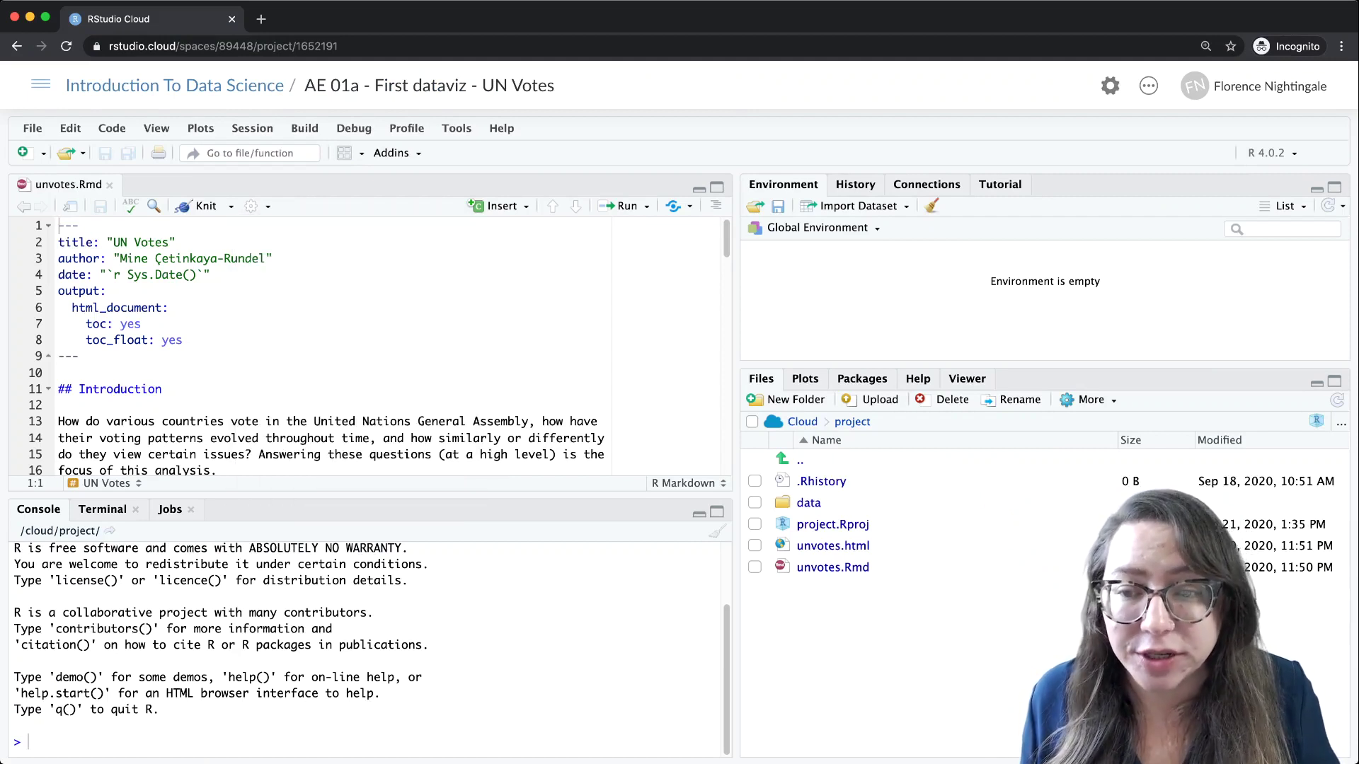
{"action": "left_click", "coordinate": [205, 206]}
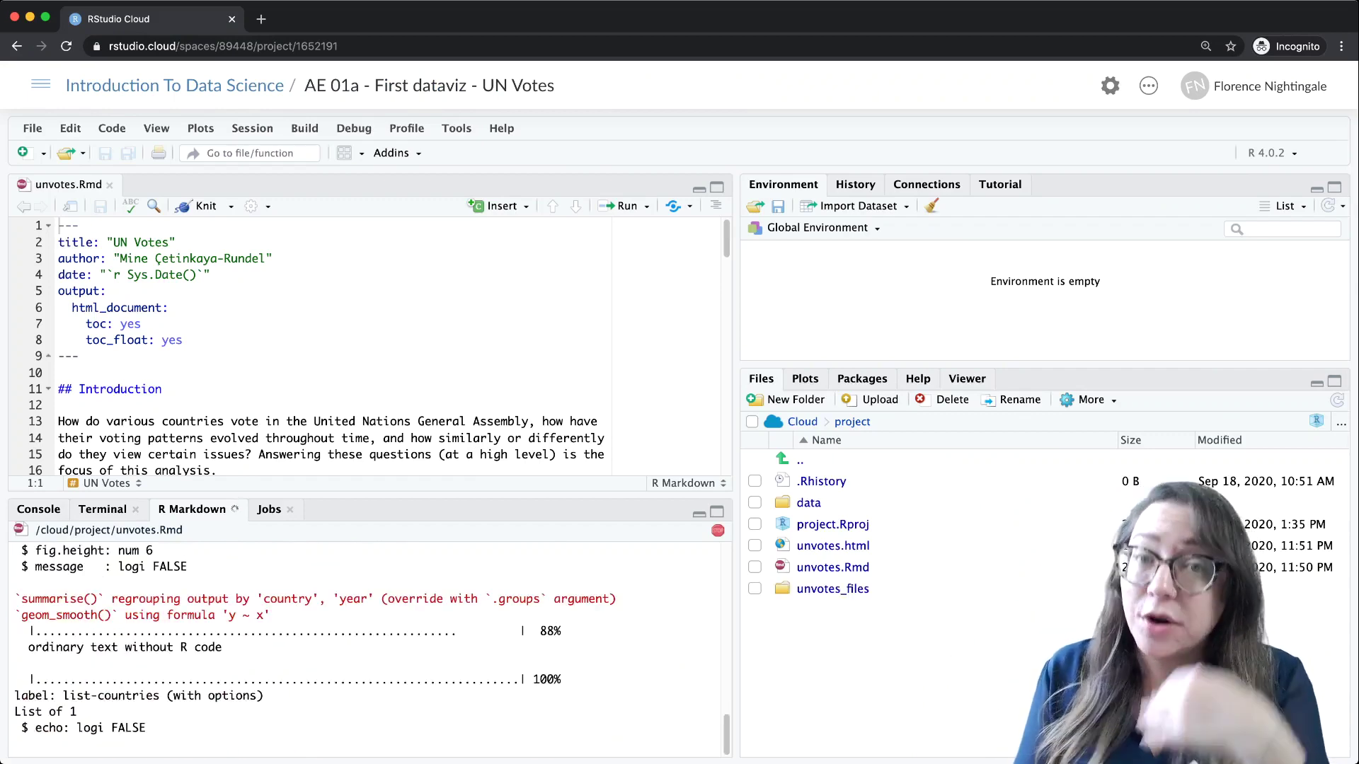
{"action": "left_click", "coordinate": [206, 206]}
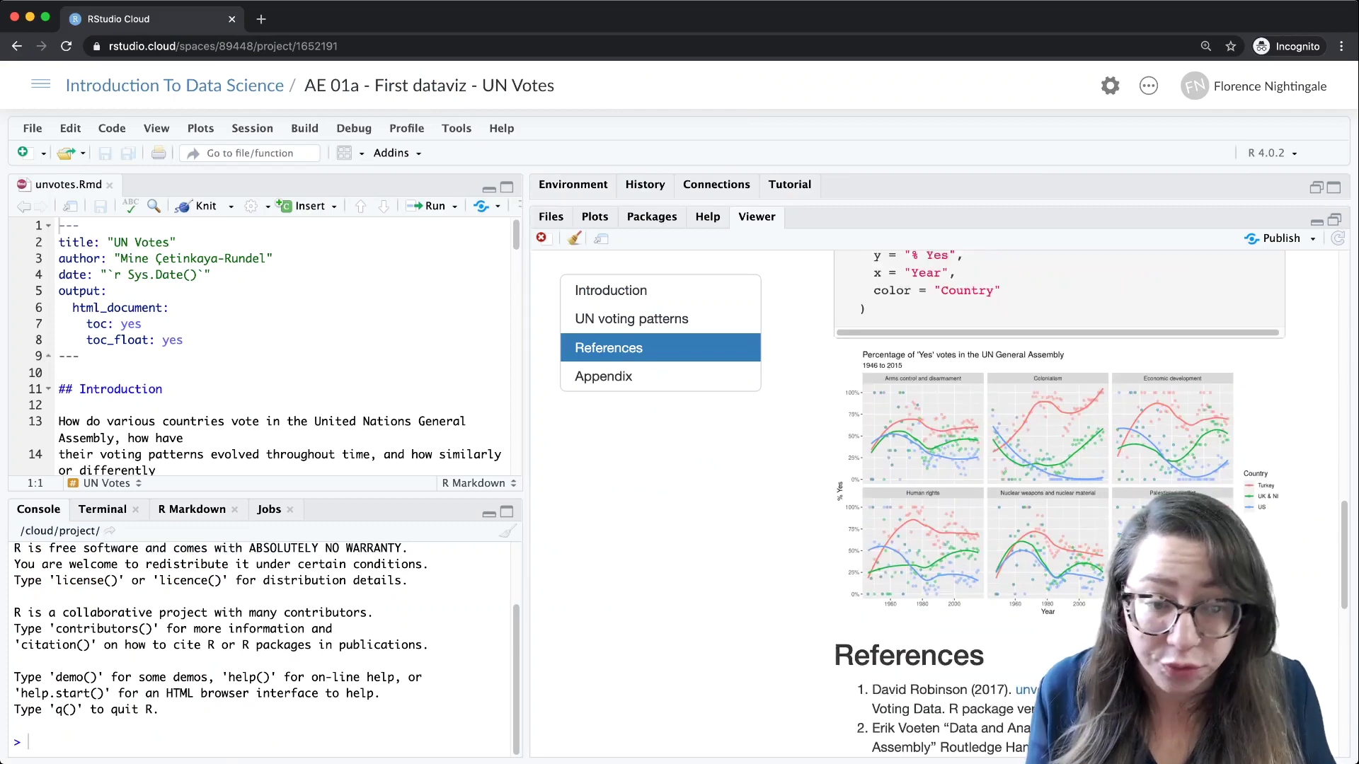
- Jump to the UN voting patterns section and scroll to the country filter code
{"action": "left_click", "coordinate": [630, 317]}
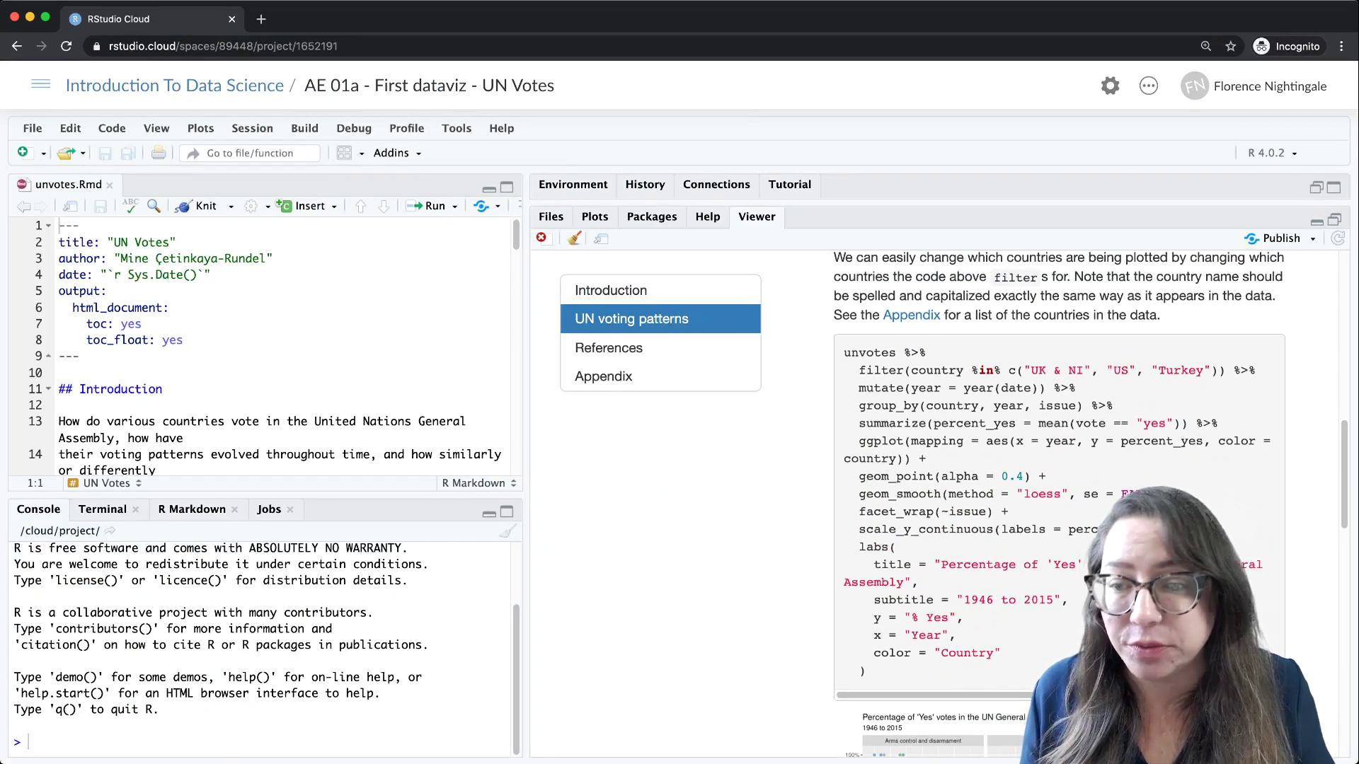
{"action": "scroll", "scroll_direction": "down", "scroll_amount": 3}
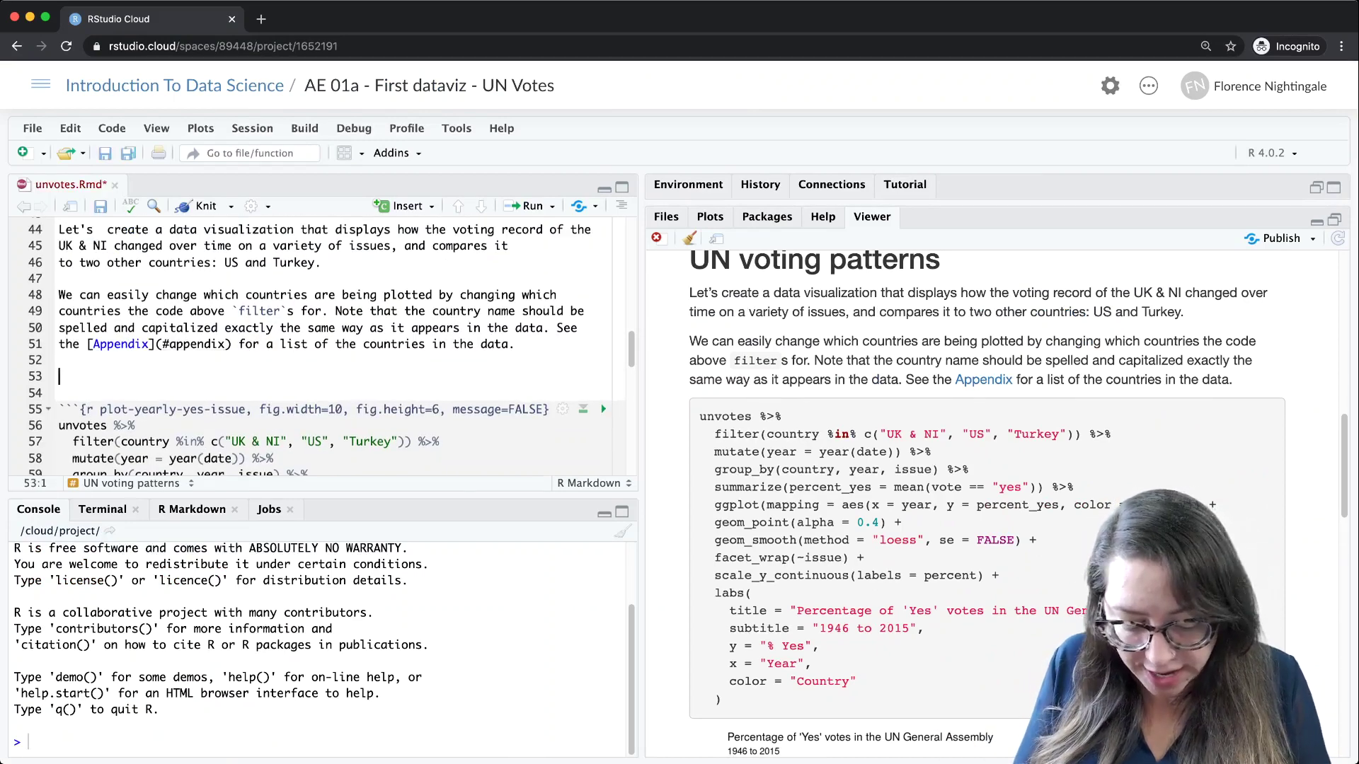
- Type the test line 'Hello!' and re-knit the document
{"action": "type", "text": "Hello!"}
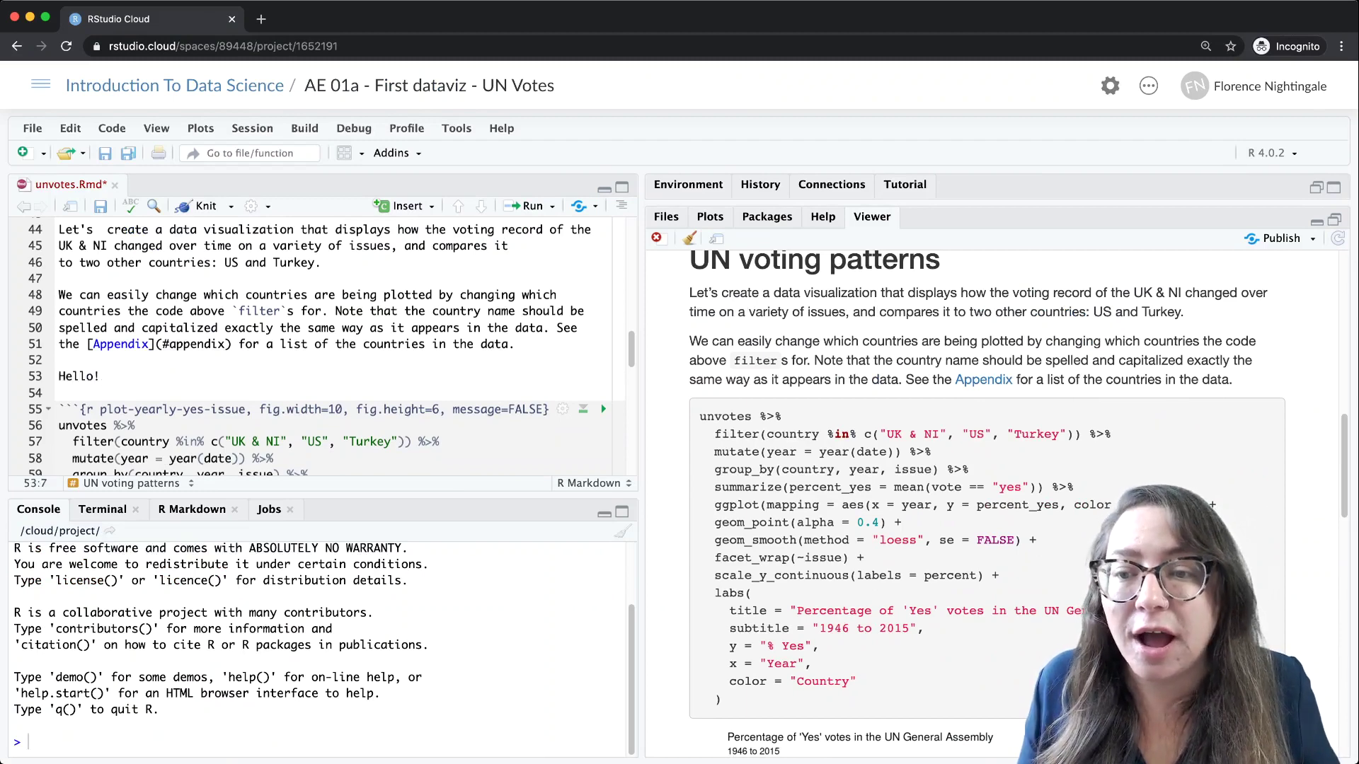
{"action": "left_click", "coordinate": [205, 206]}
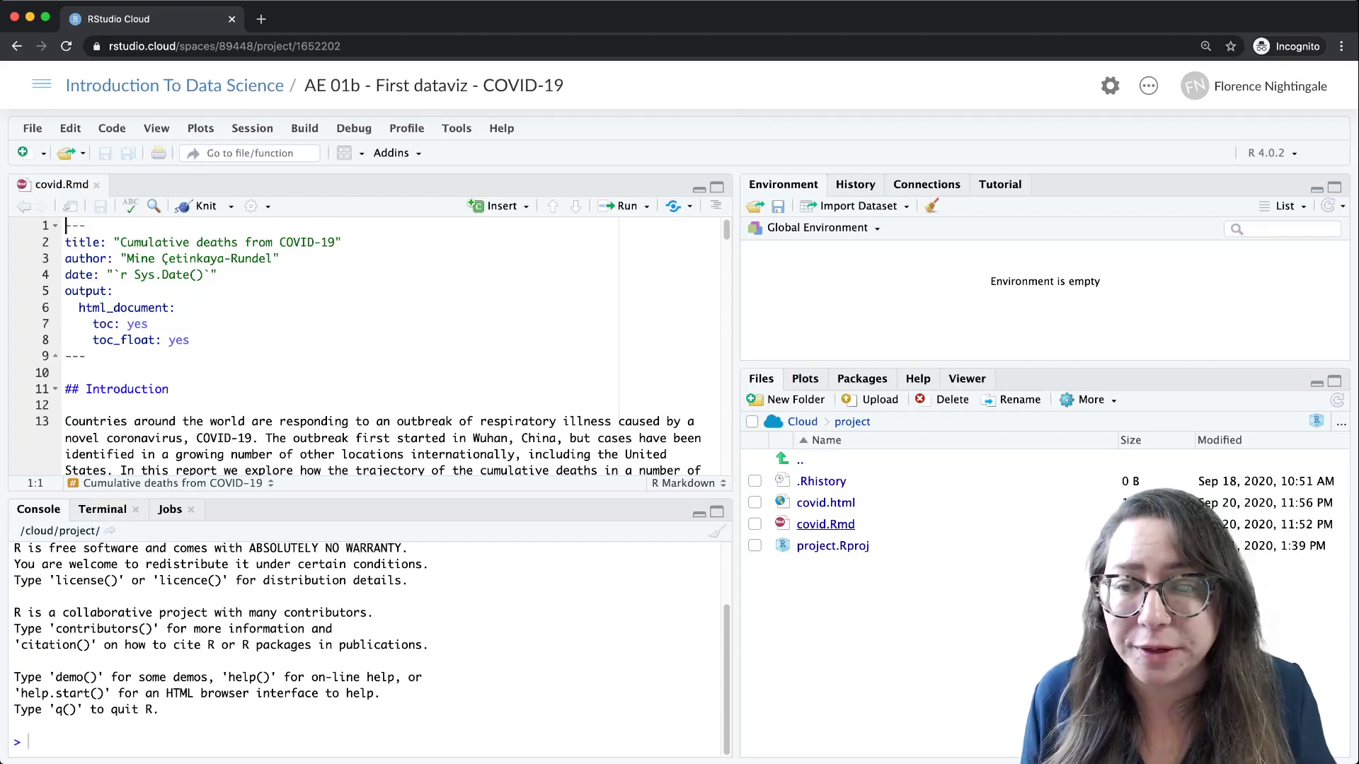
- Knit covid.Rmd into the Cumulative deaths from COVID-19 HTML report
{"action": "left_click", "coordinate": [251, 206]}
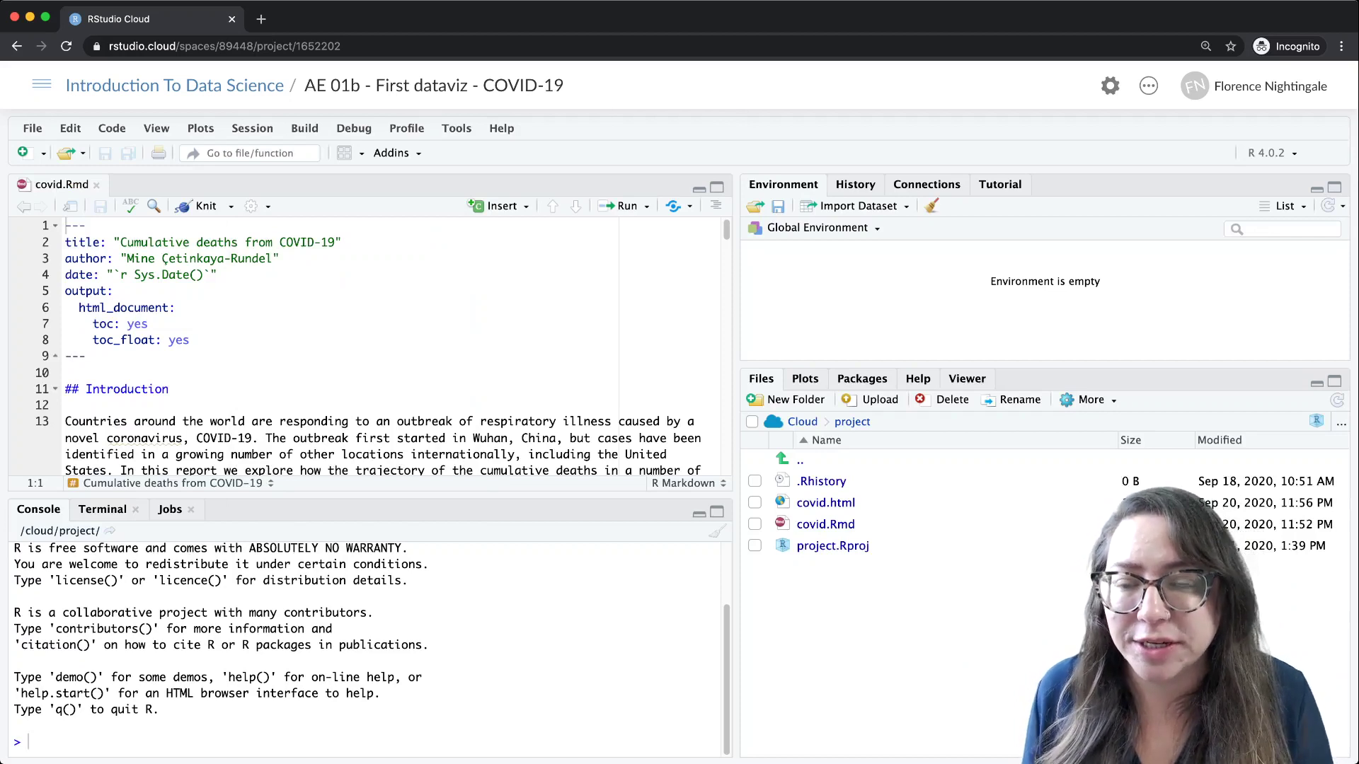
{"action": "left_click", "coordinate": [205, 206]}
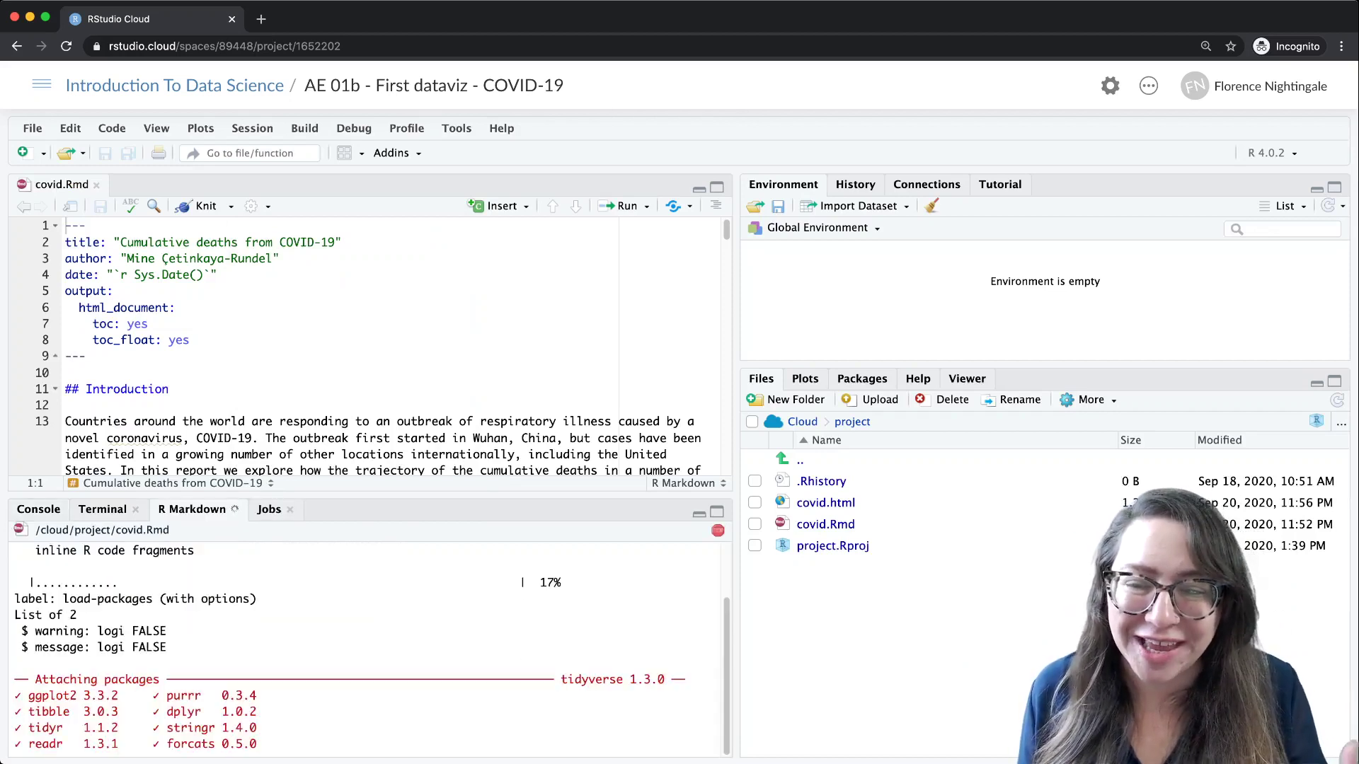
{"action": "left_click", "coordinate": [205, 205]}
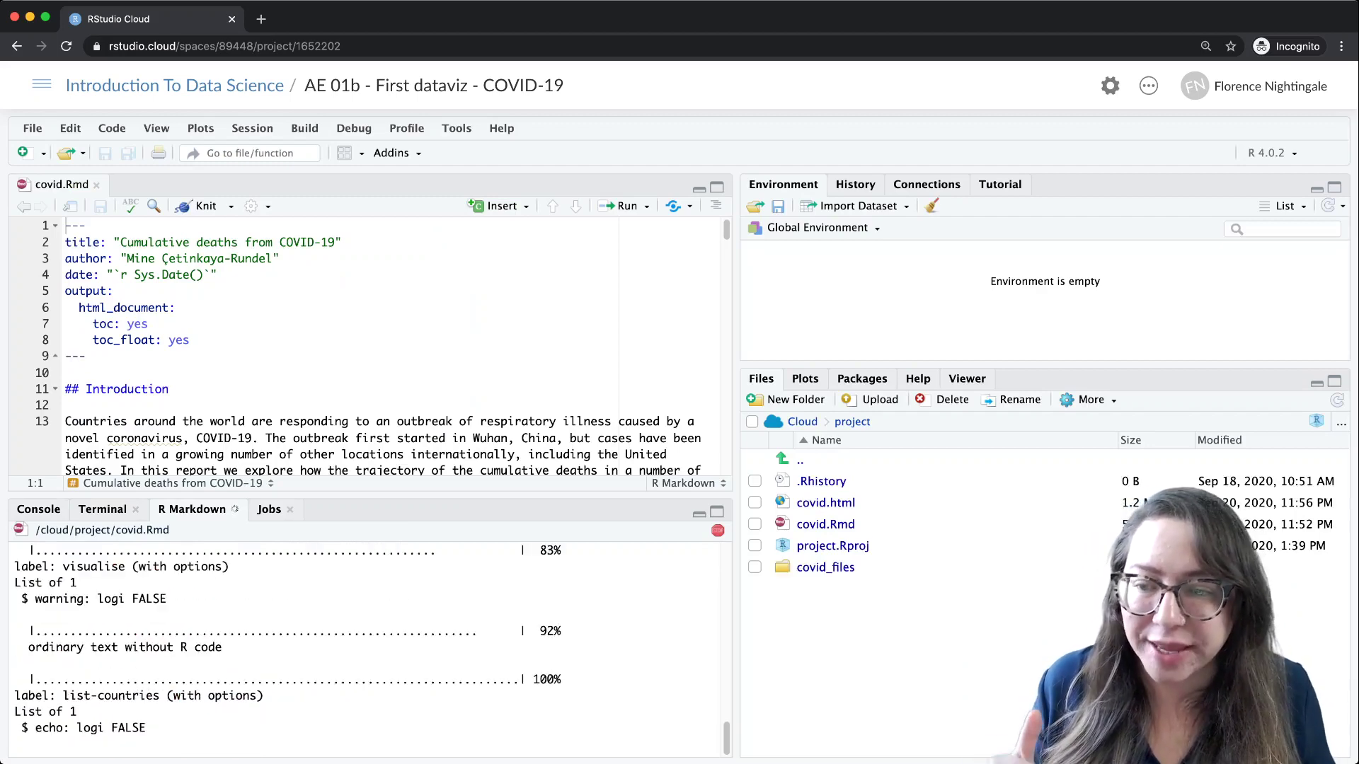
{"action": "left_click", "coordinate": [205, 206]}
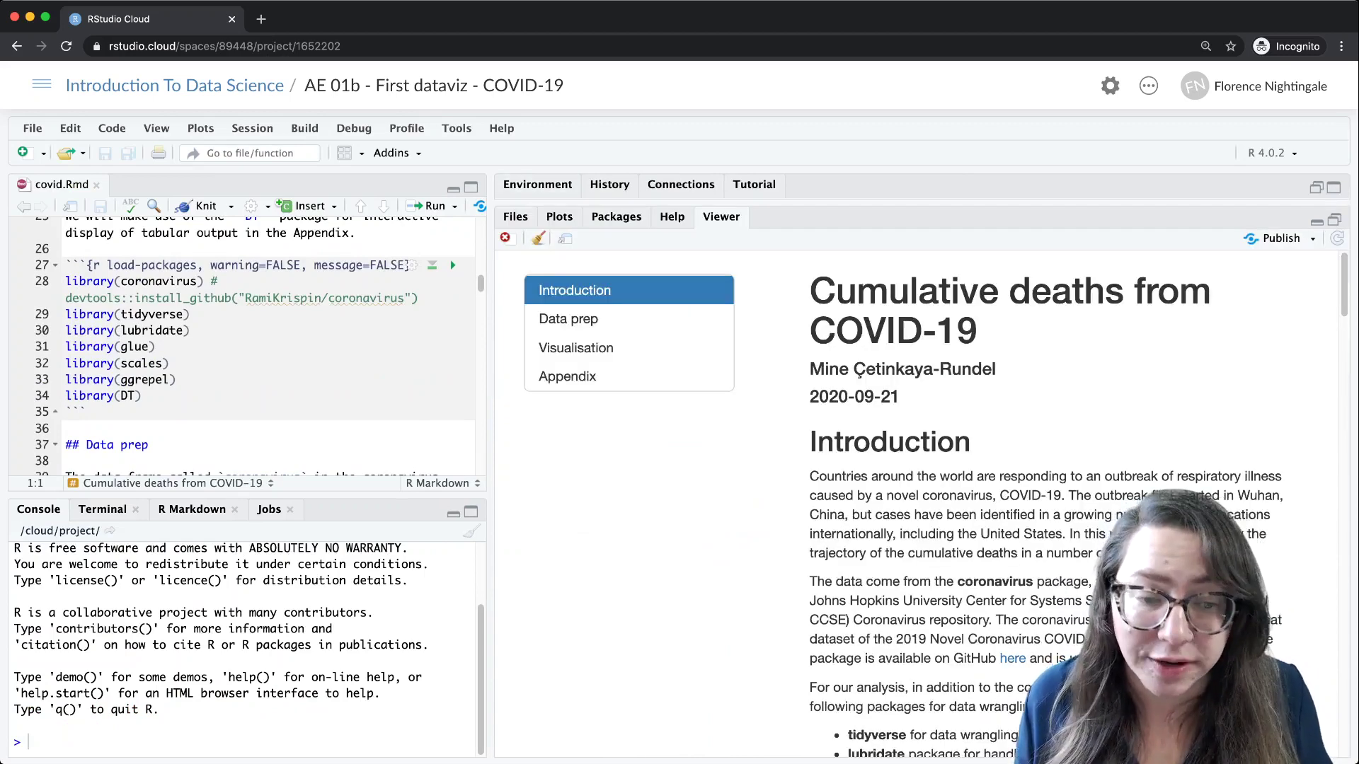
- Jump through the report's Data prep, Visualisation and Appendix sections
{"action": "left_click", "coordinate": [568, 319]}
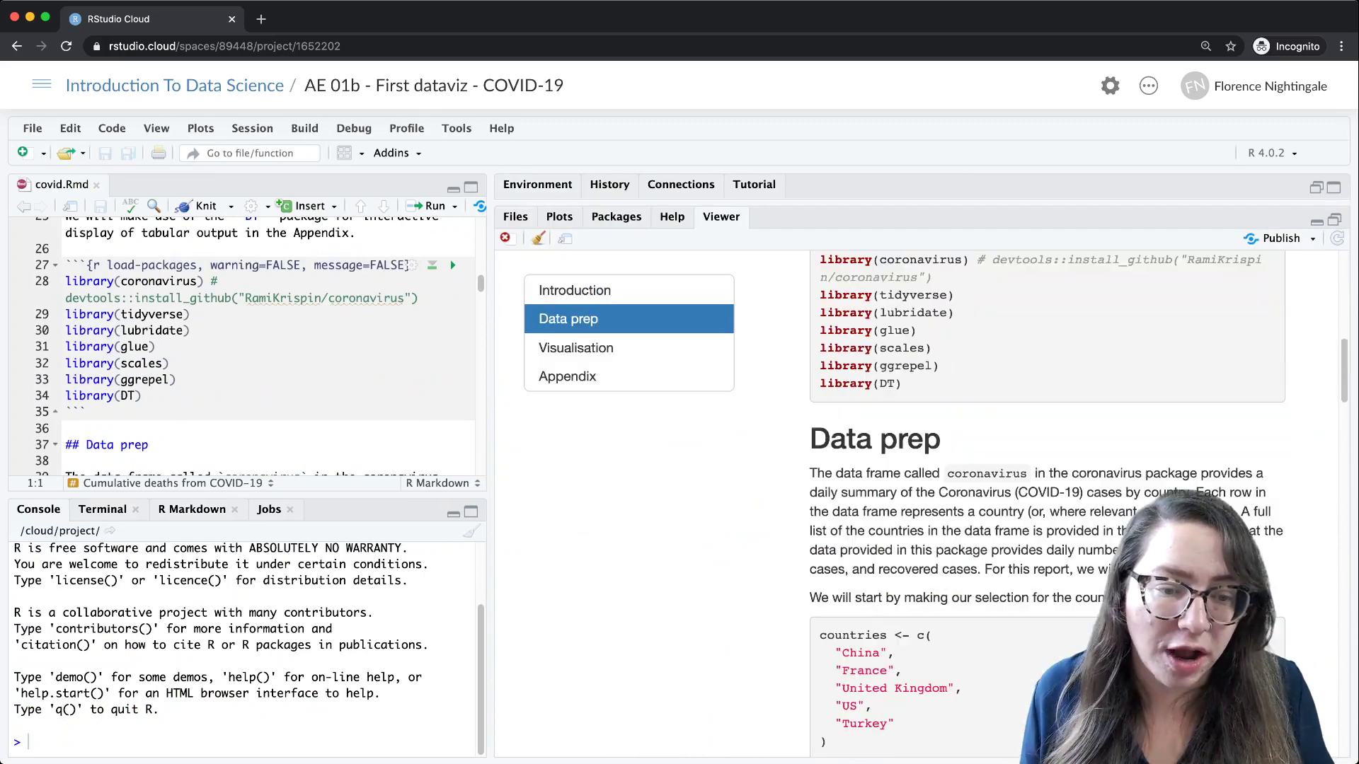
{"action": "scroll", "scroll_direction": "down", "scroll_amount": 3}
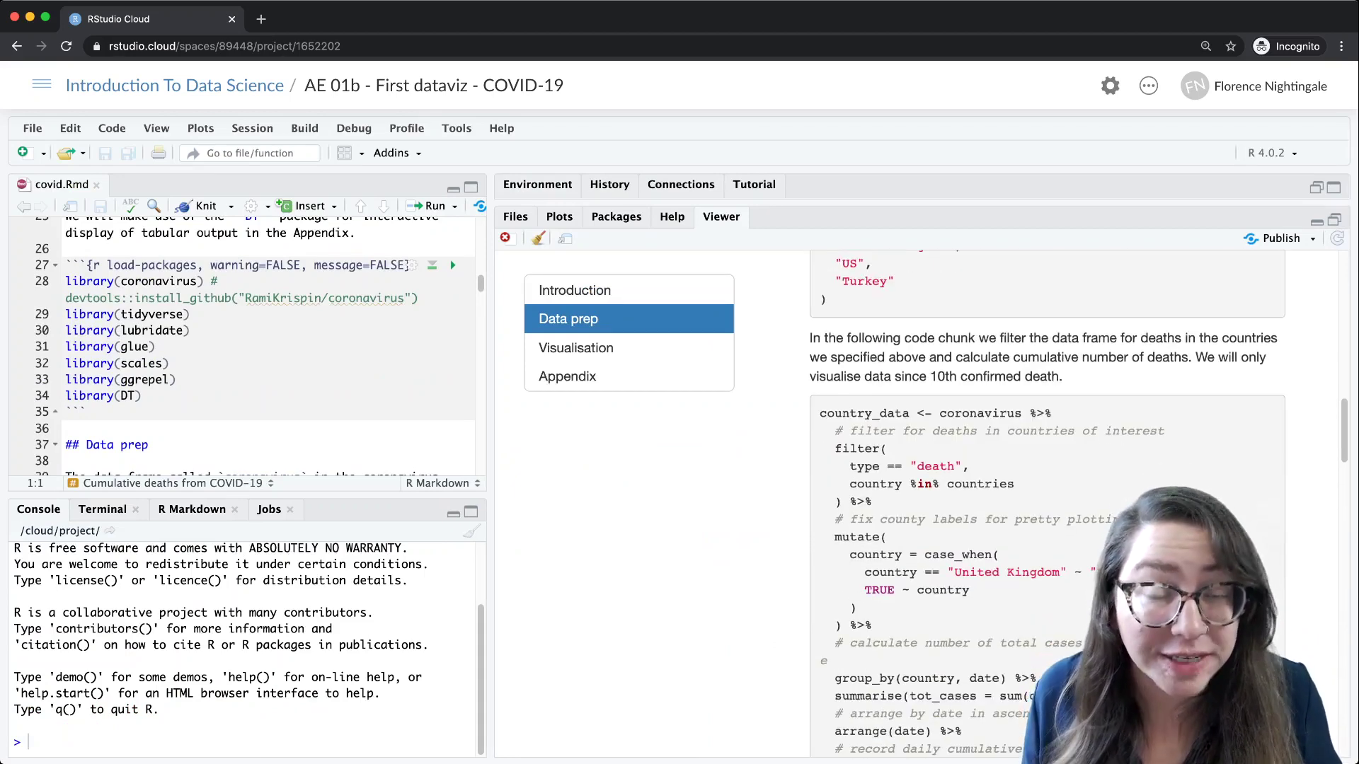
{"action": "left_click", "coordinate": [575, 347]}
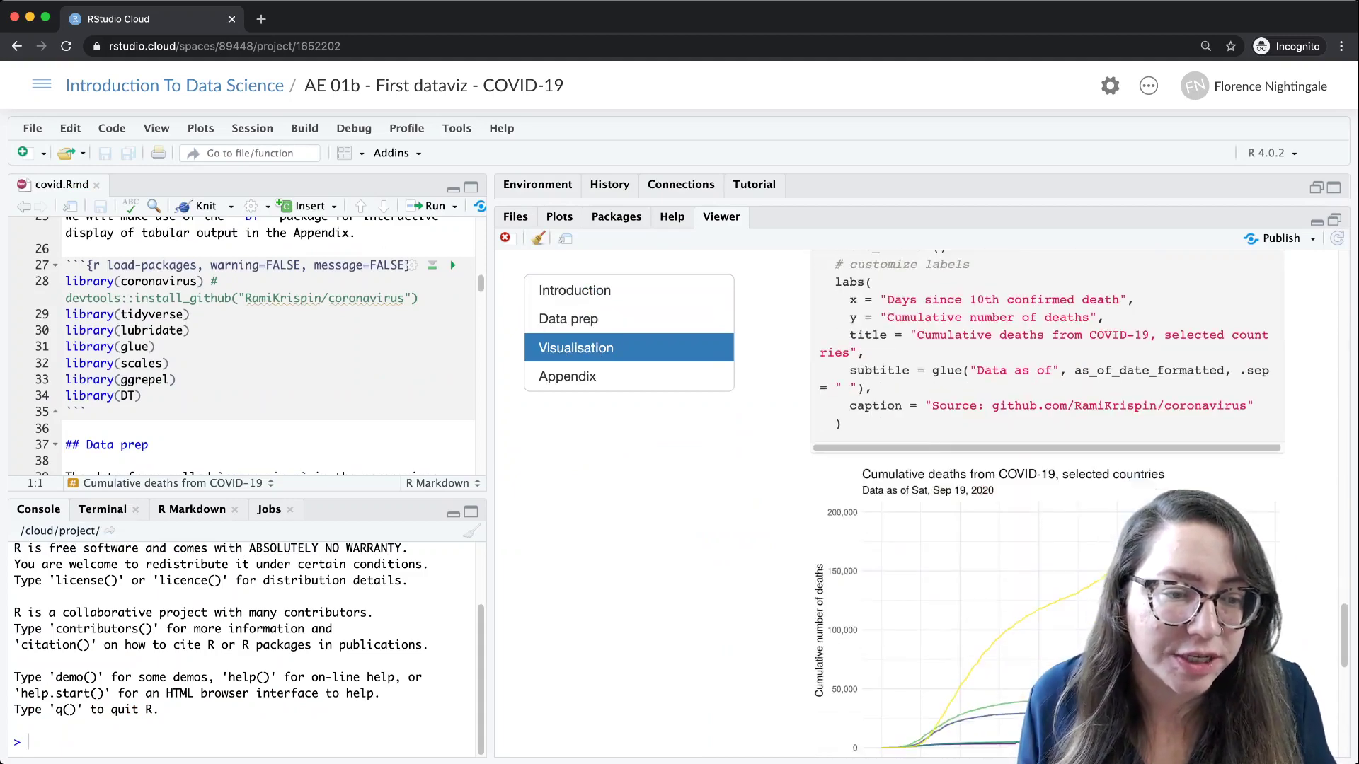
{"action": "left_click", "coordinate": [567, 375]}
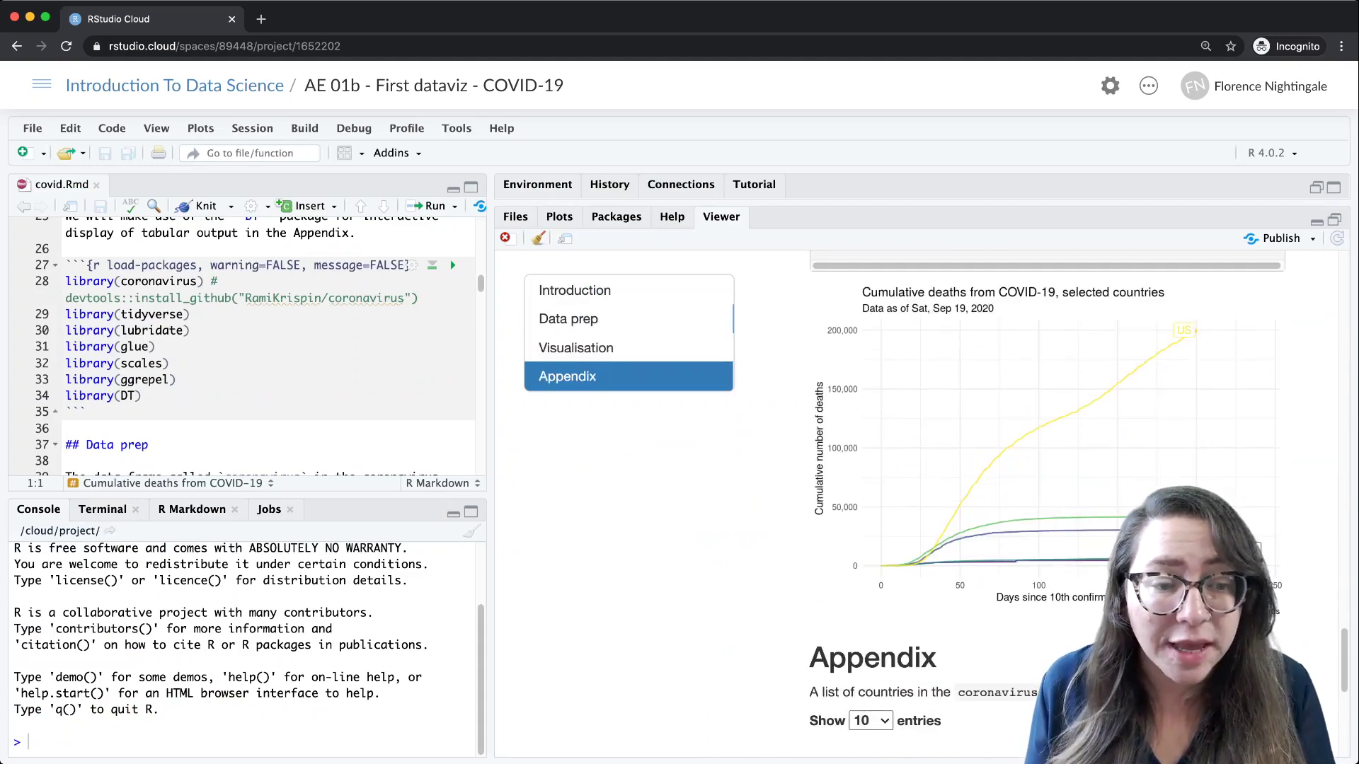